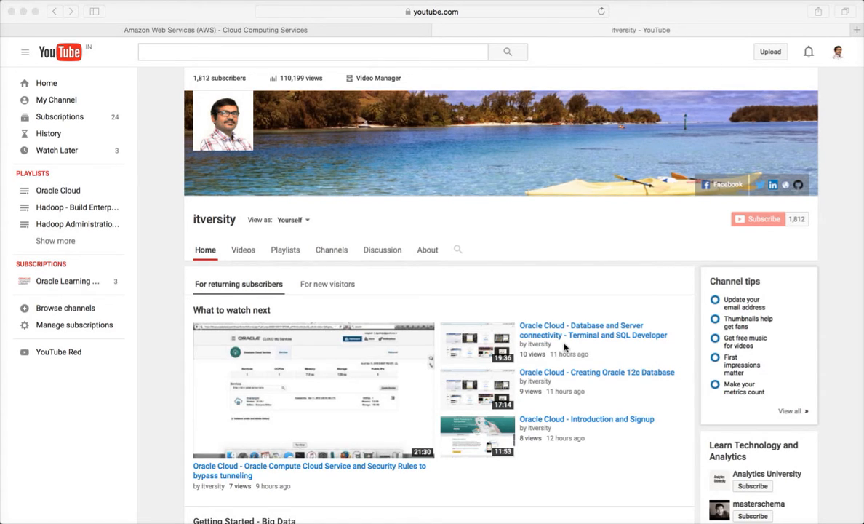
{"action": "mouse_move", "coordinate": [297, 95]}
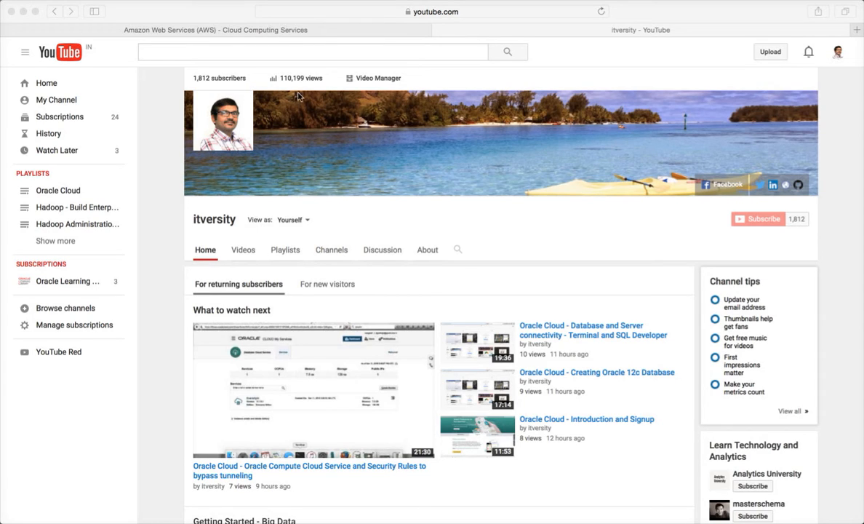
{"action": "mouse_move", "coordinate": [305, 97]}
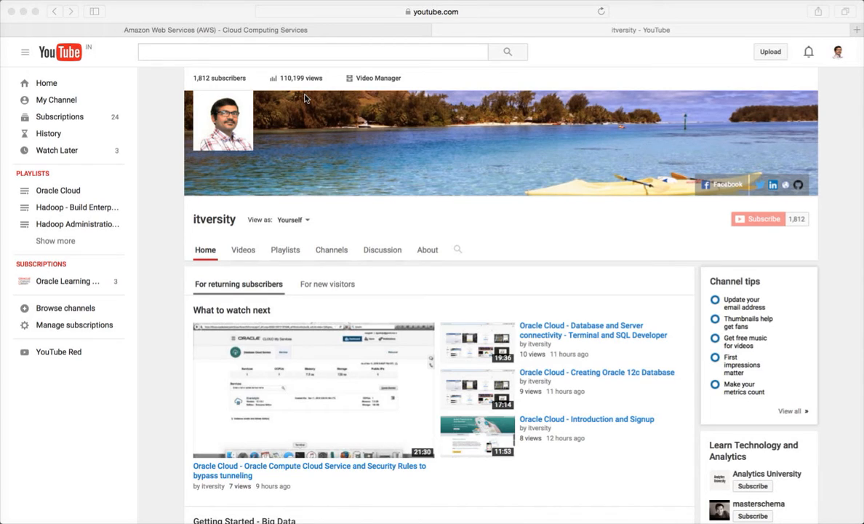
{"action": "mouse_move", "coordinate": [132, 138]}
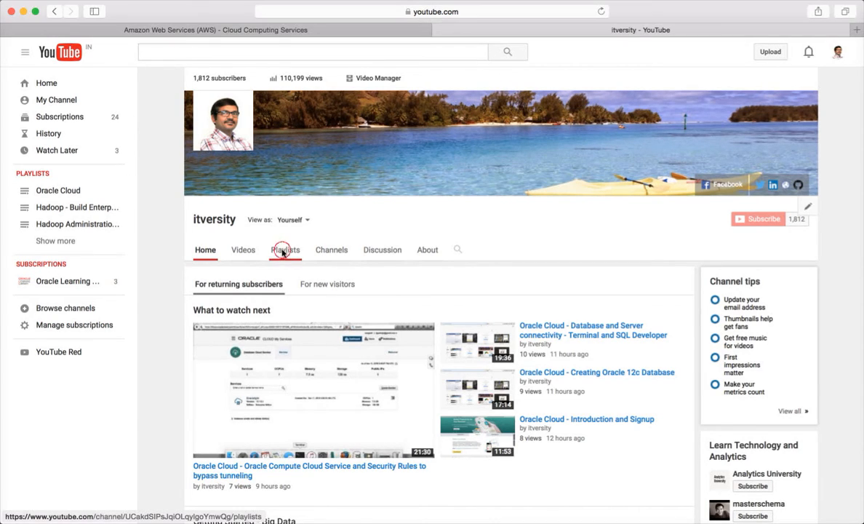
Show all of itversity's playlists via the Playlists tab and 'View 20 more'
{"action": "left_click", "coordinate": [285, 250]}
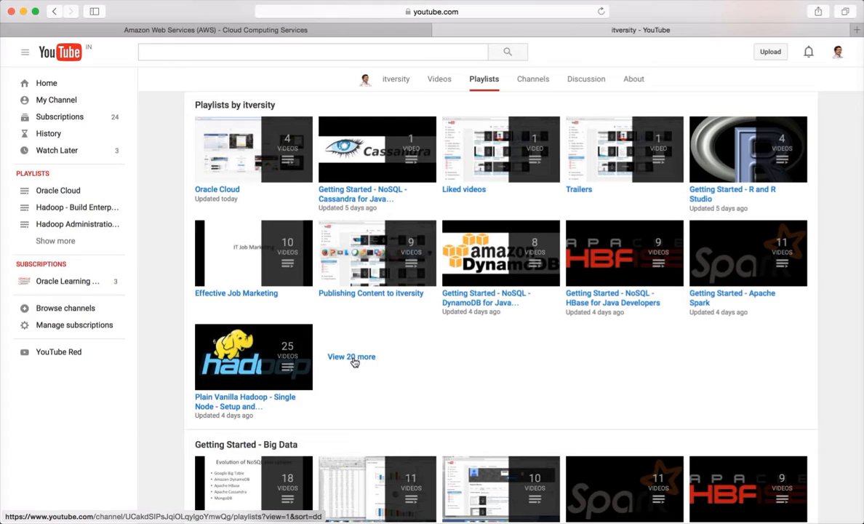
{"action": "mouse_move", "coordinate": [477, 288]}
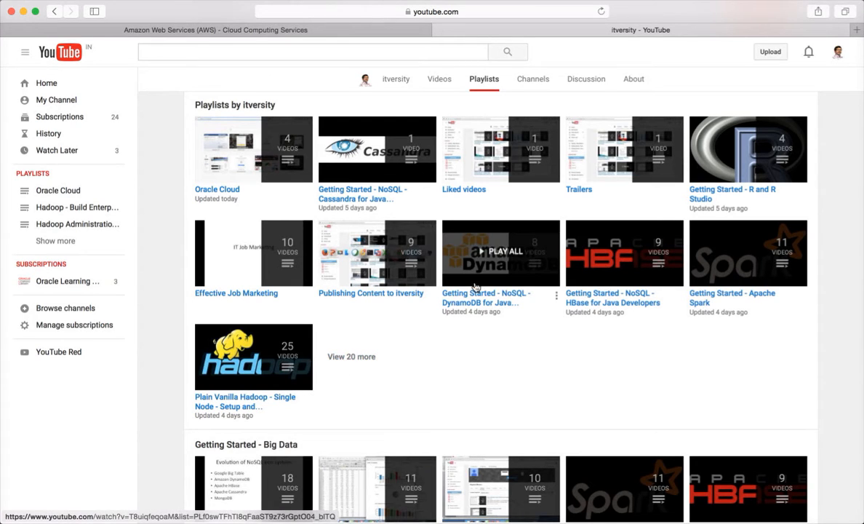
{"action": "mouse_move", "coordinate": [464, 238]}
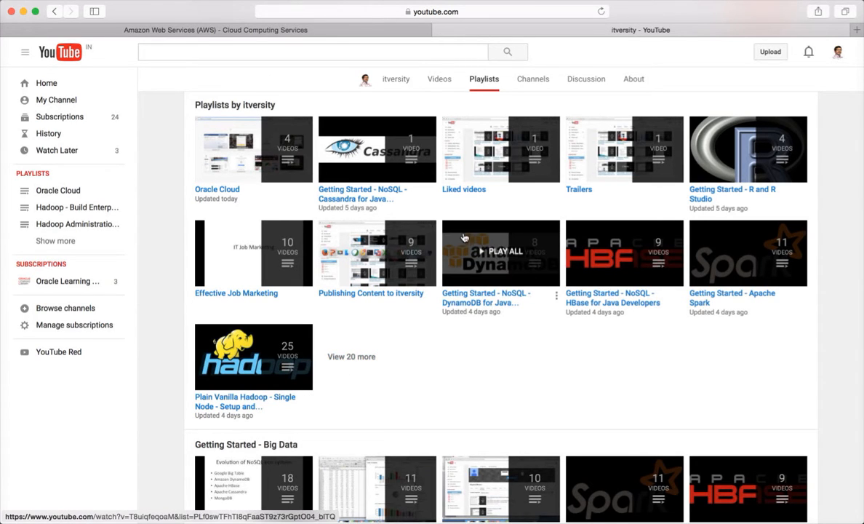
{"action": "mouse_move", "coordinate": [748, 253]}
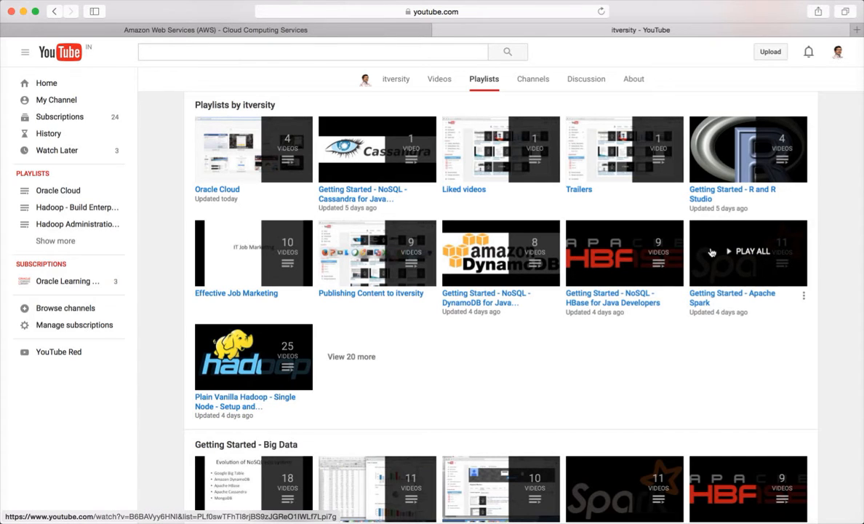
{"action": "mouse_move", "coordinate": [499, 336]}
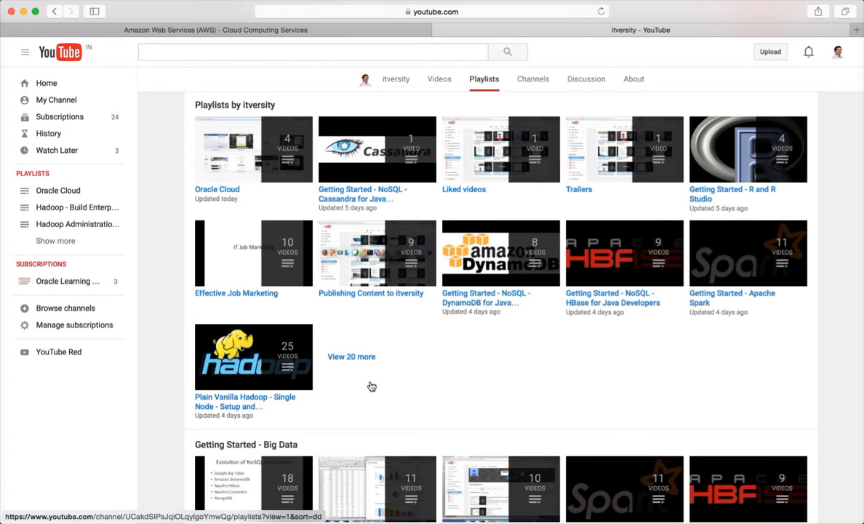
{"action": "mouse_move", "coordinate": [456, 330]}
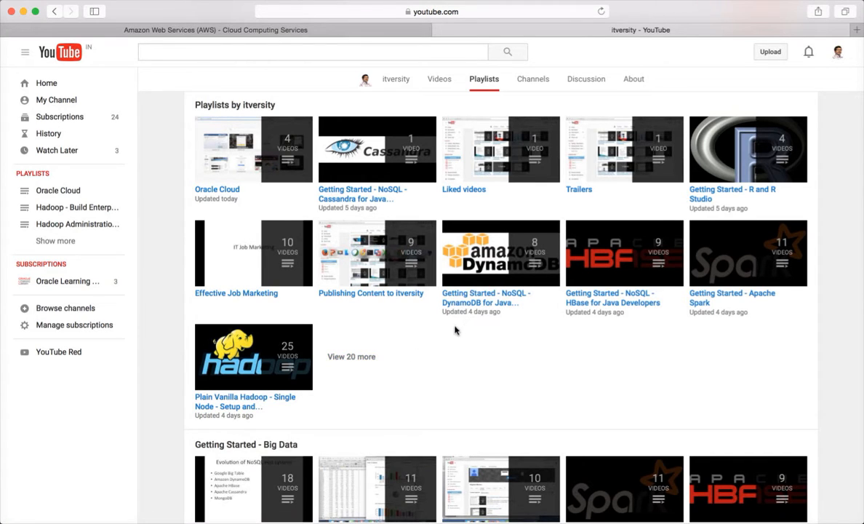
{"action": "mouse_move", "coordinate": [440, 345]}
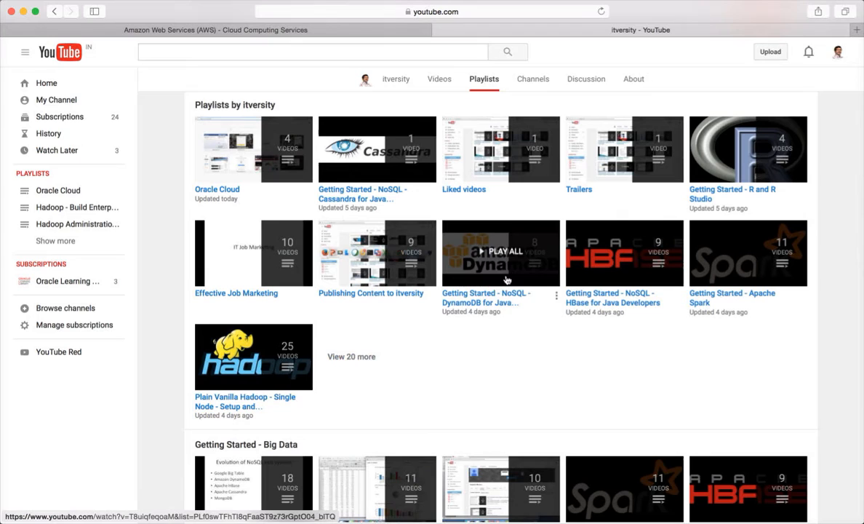
{"action": "mouse_move", "coordinate": [470, 349]}
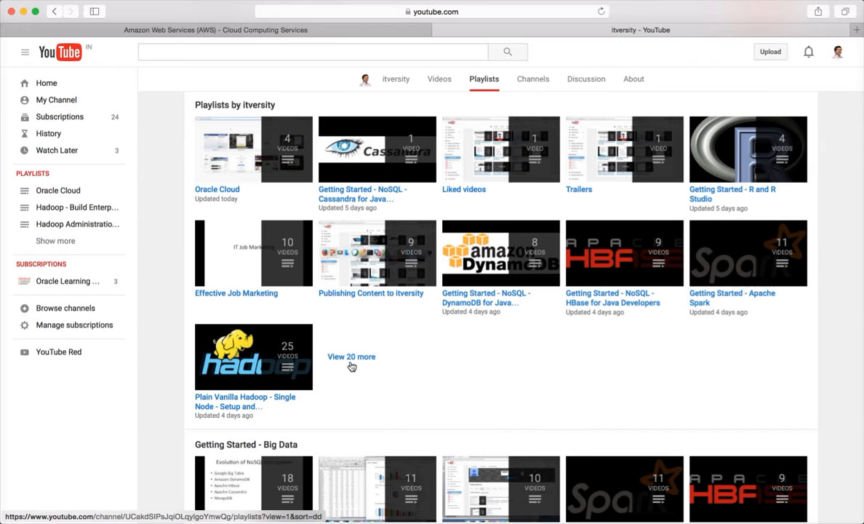
{"action": "left_click", "coordinate": [351, 356]}
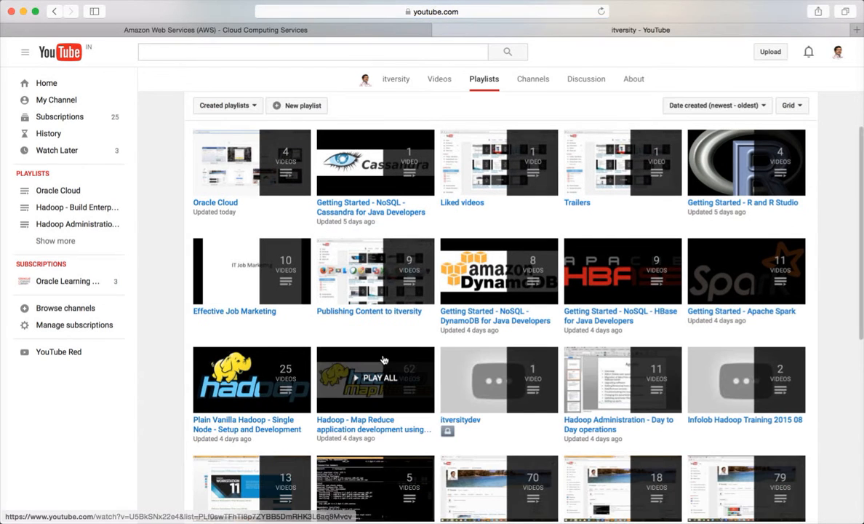
Scroll through the 18 Amazon Web Services playlist videos and back to the top
{"action": "scroll", "scroll_direction": "down", "scroll_amount": 3}
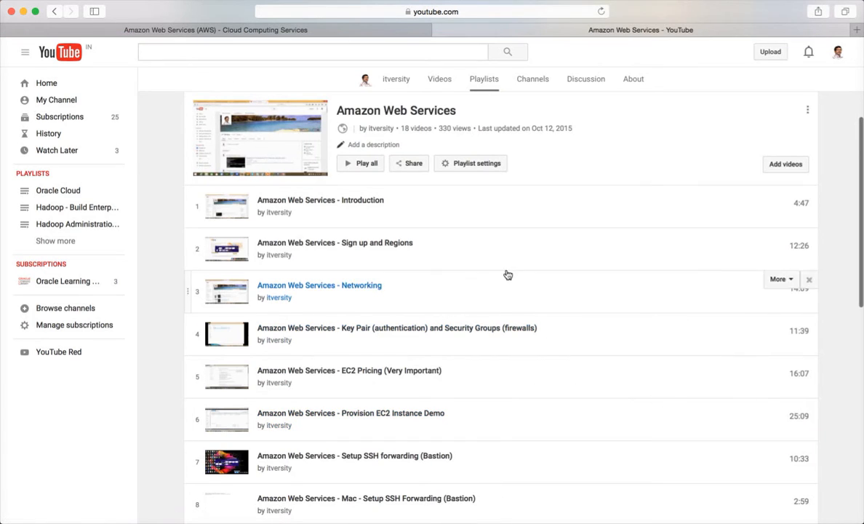
{"action": "mouse_move", "coordinate": [435, 224]}
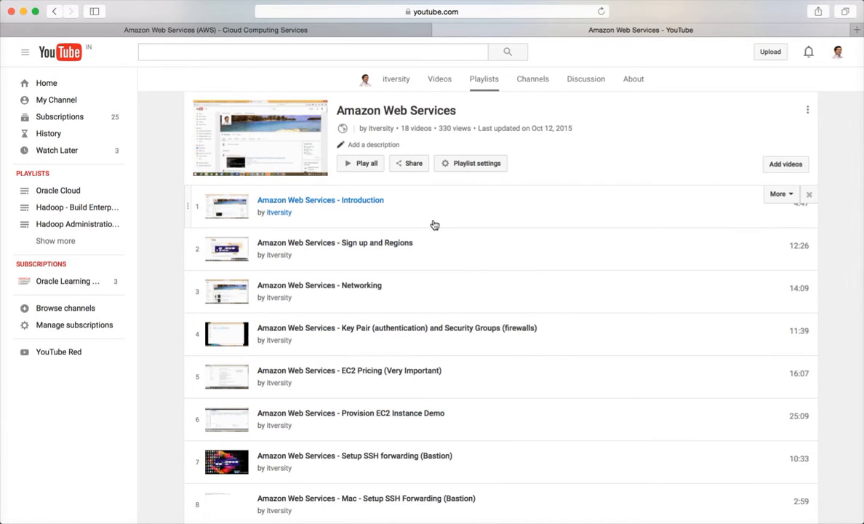
{"action": "mouse_move", "coordinate": [451, 260]}
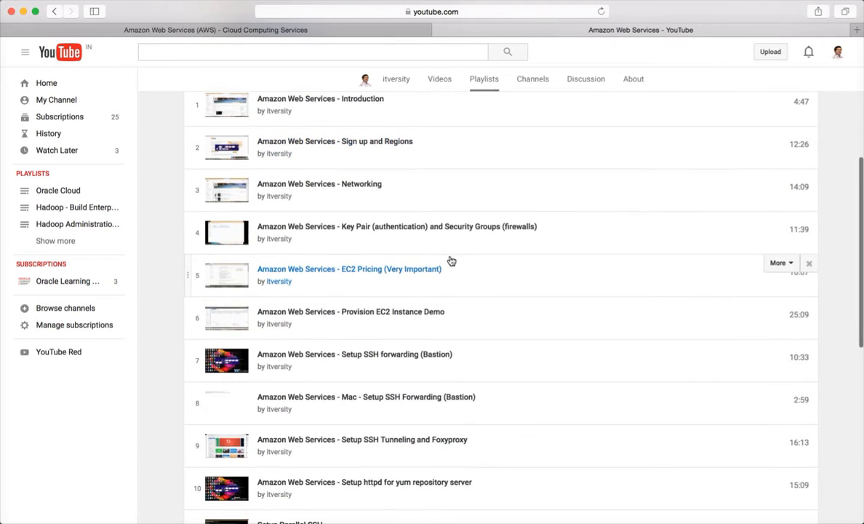
{"action": "scroll", "scroll_direction": "down", "scroll_amount": 3}
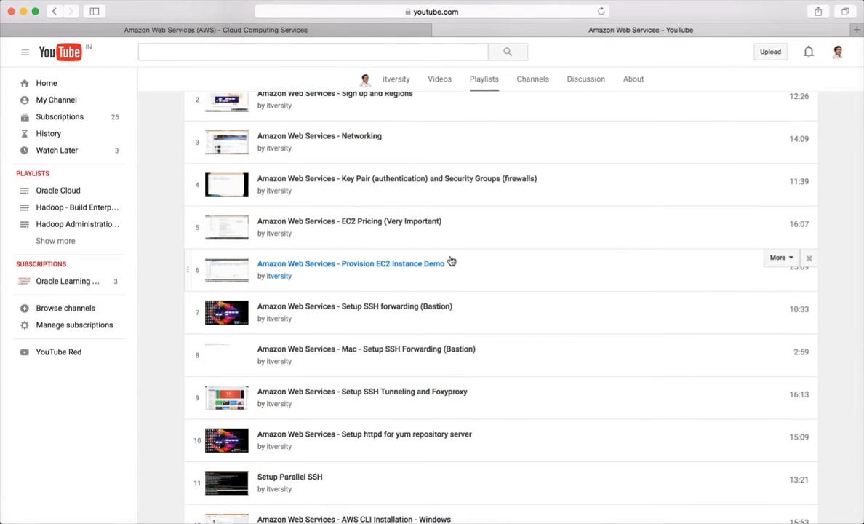
{"action": "scroll", "scroll_direction": "down", "scroll_amount": 3}
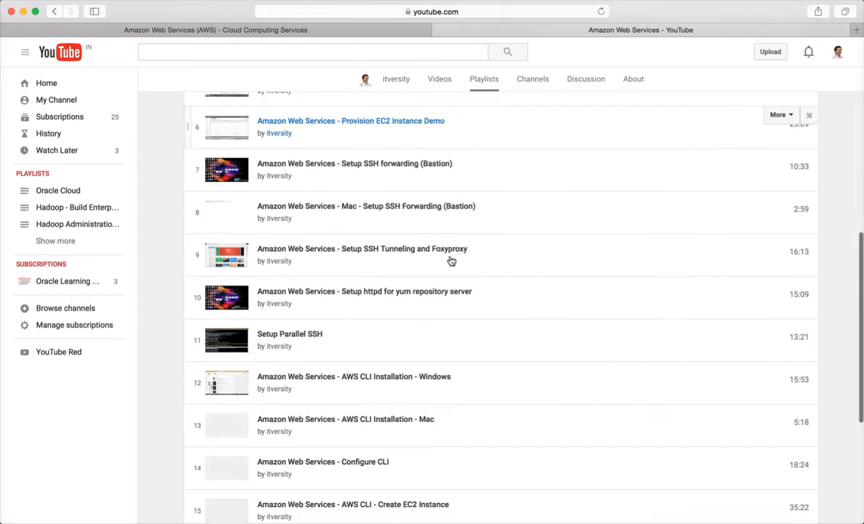
{"action": "scroll", "scroll_direction": "down", "scroll_amount": 3}
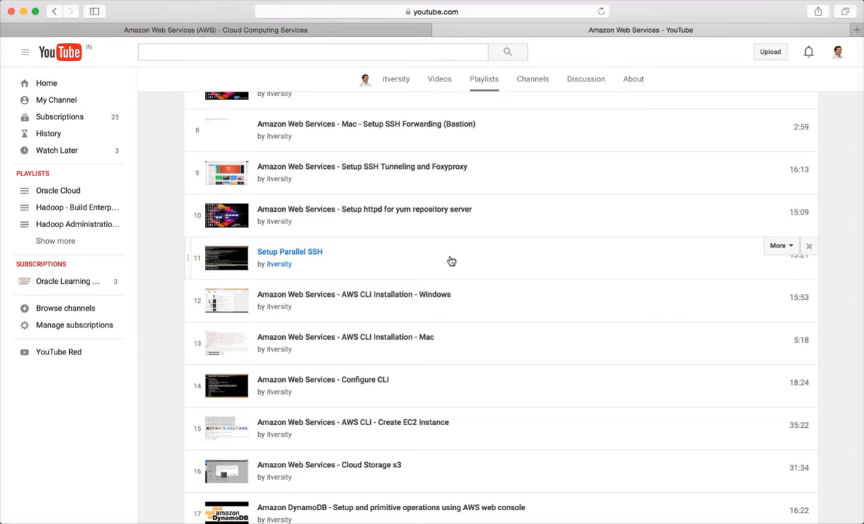
{"action": "scroll", "scroll_direction": "down", "scroll_amount": 3}
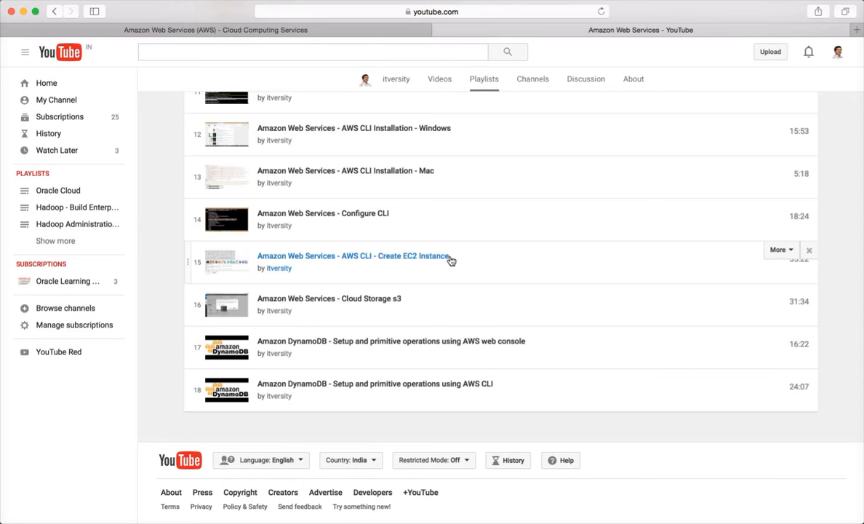
{"action": "scroll", "scroll_direction": "up", "scroll_amount": 3}
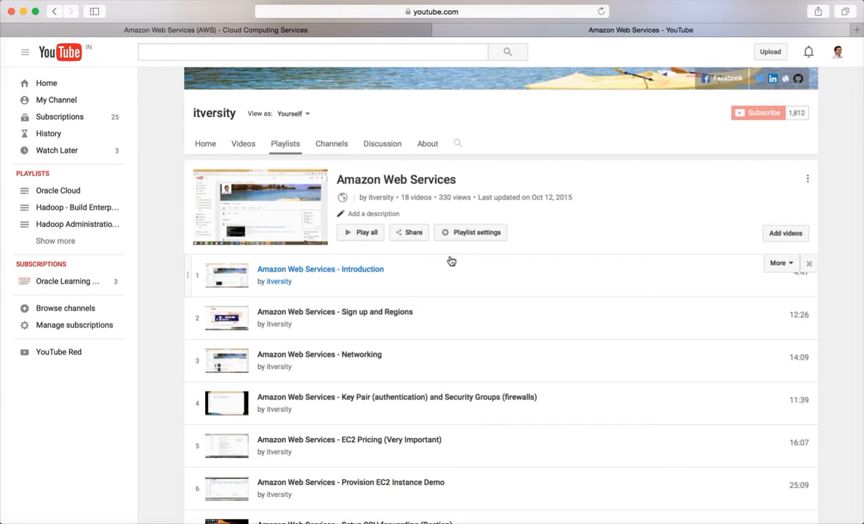
{"action": "mouse_move", "coordinate": [471, 78]}
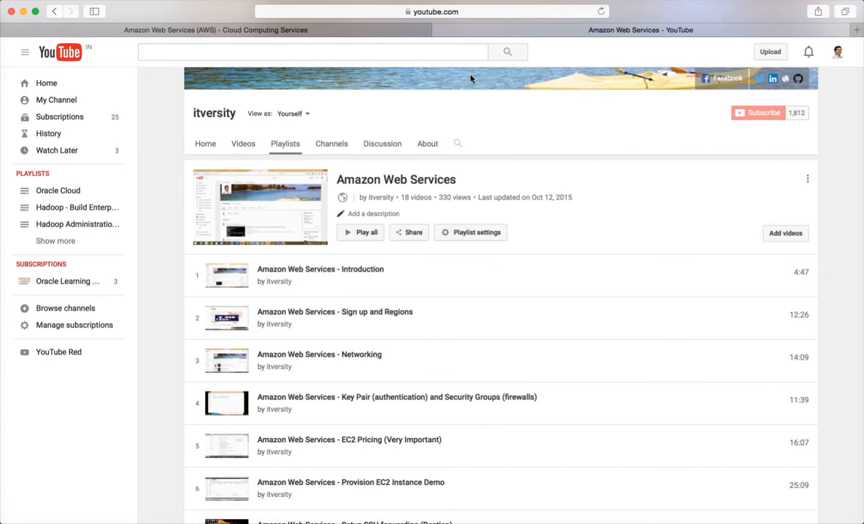
{"action": "mouse_move", "coordinate": [429, 198]}
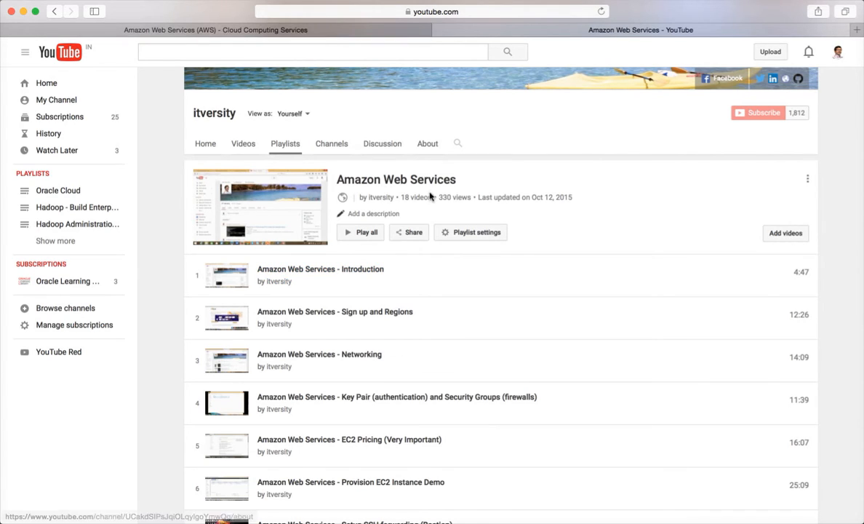
{"action": "mouse_move", "coordinate": [340, 24]}
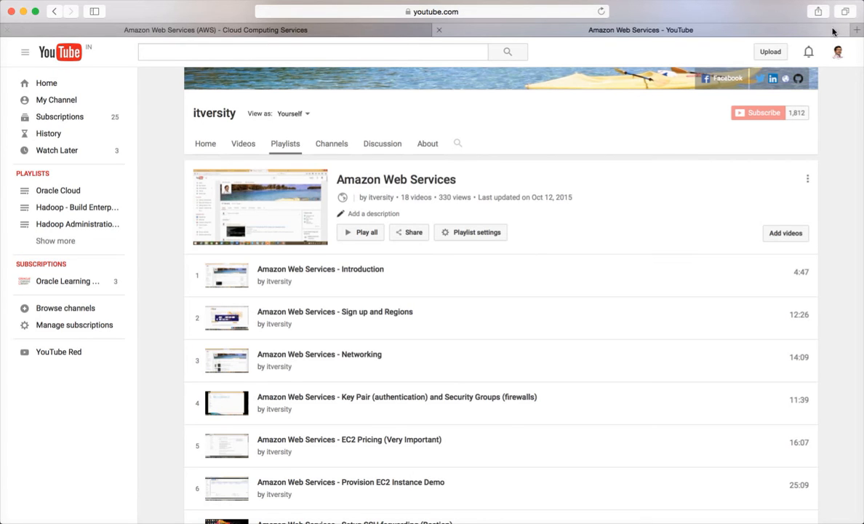
Open aws.amazon.com in a new tab and choose 'Sign In to the Console'
{"action": "left_click", "coordinate": [857, 29]}
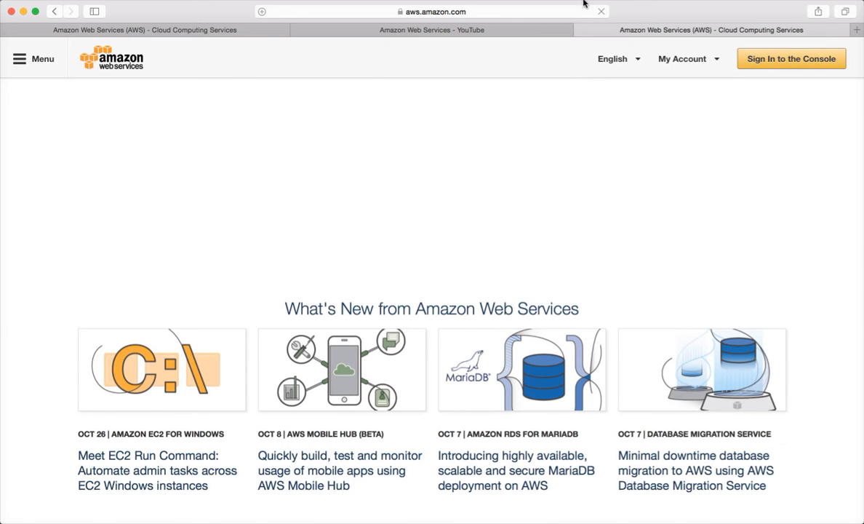
{"action": "left_click", "coordinate": [682, 59]}
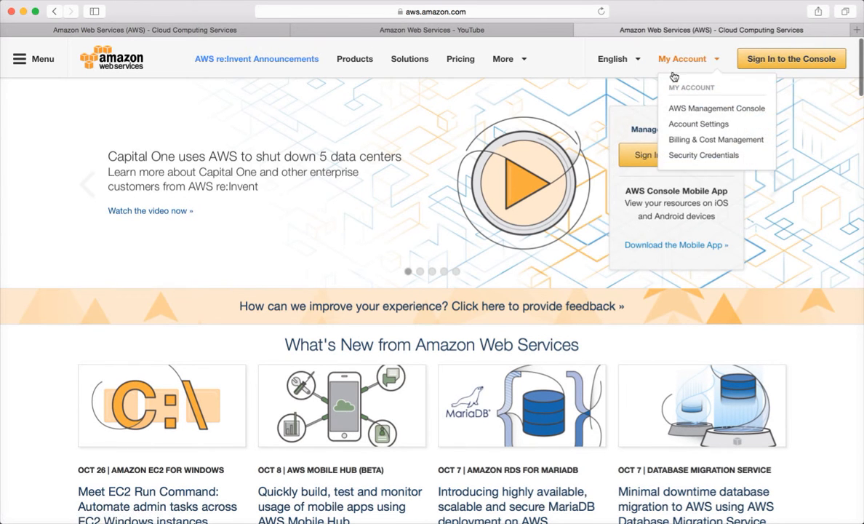
{"action": "mouse_move", "coordinate": [567, 52]}
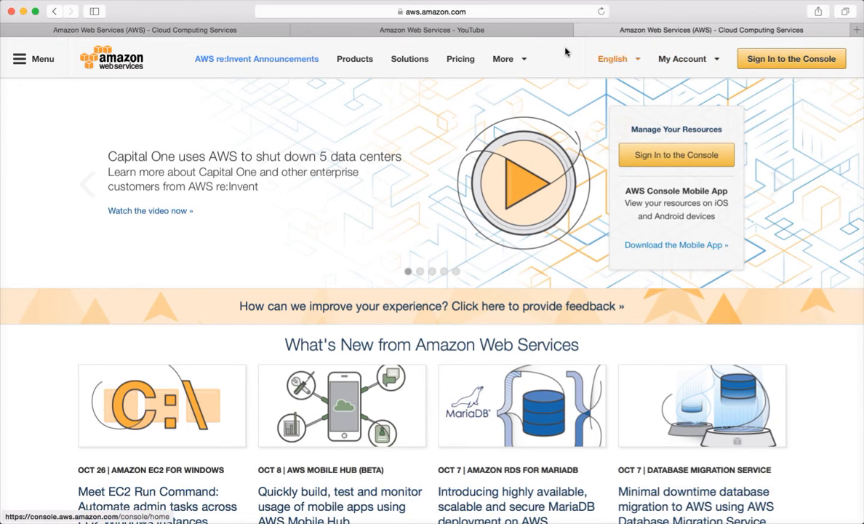
{"action": "mouse_move", "coordinate": [792, 62]}
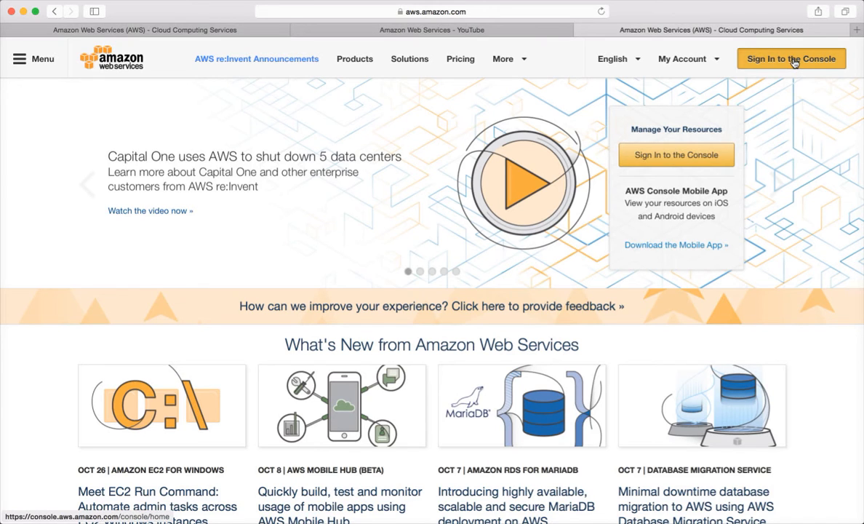
{"action": "mouse_move", "coordinate": [791, 63]}
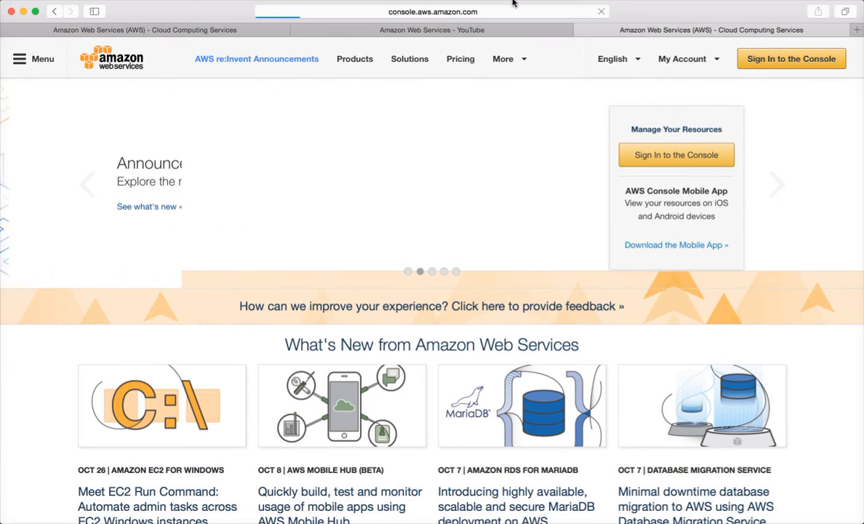
{"action": "left_click", "coordinate": [676, 154]}
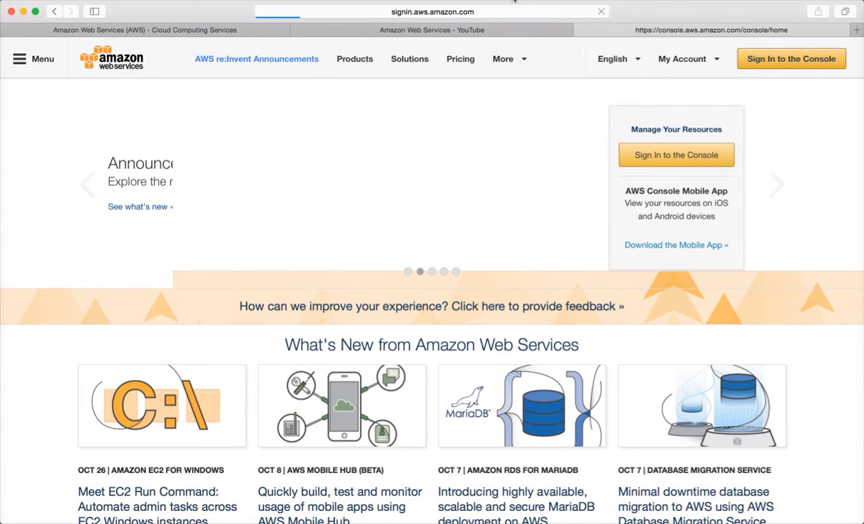
Enter the password as a returning user and submit via the secure server
{"action": "left_click", "coordinate": [675, 155]}
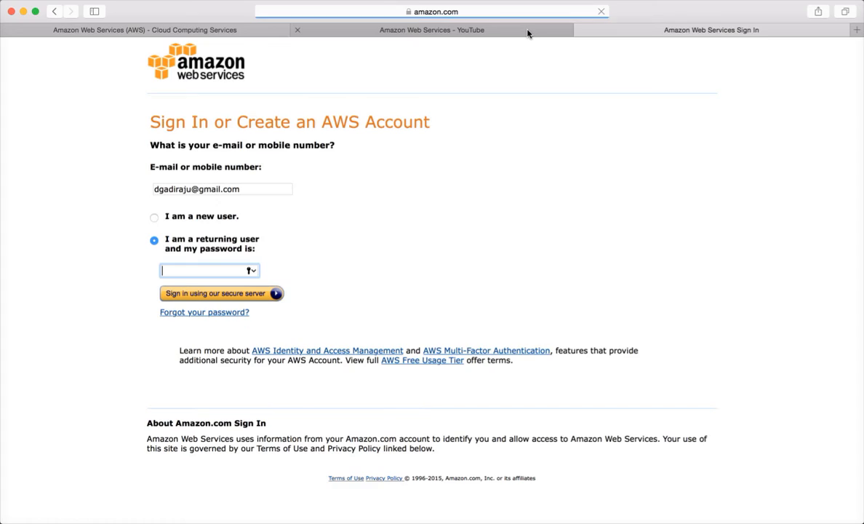
{"action": "type", "text": "password"}
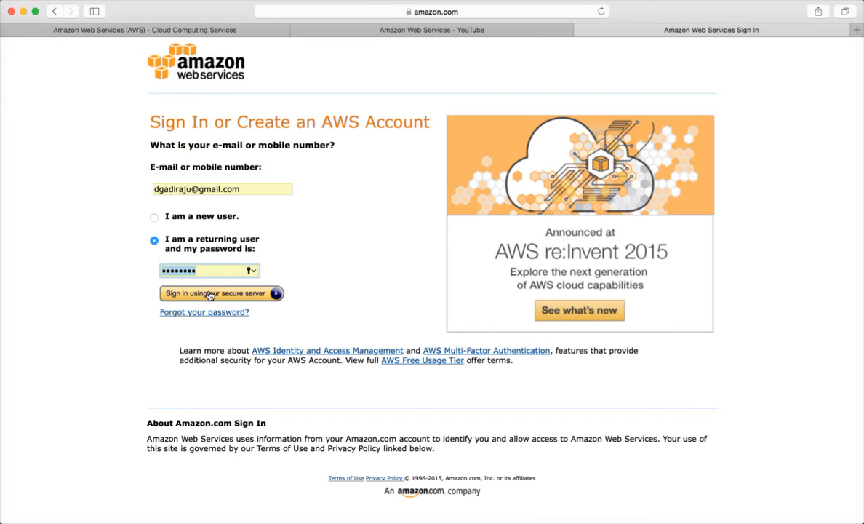
{"action": "left_click", "coordinate": [217, 293]}
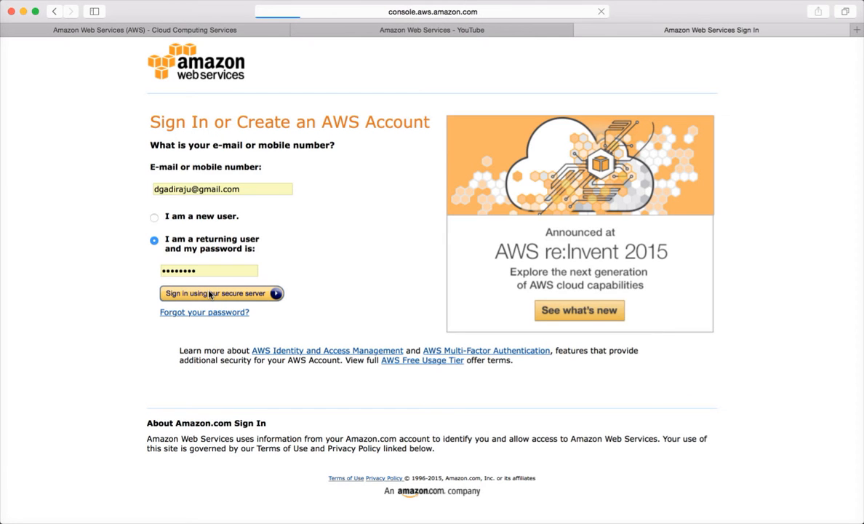
{"action": "left_click", "coordinate": [218, 293]}
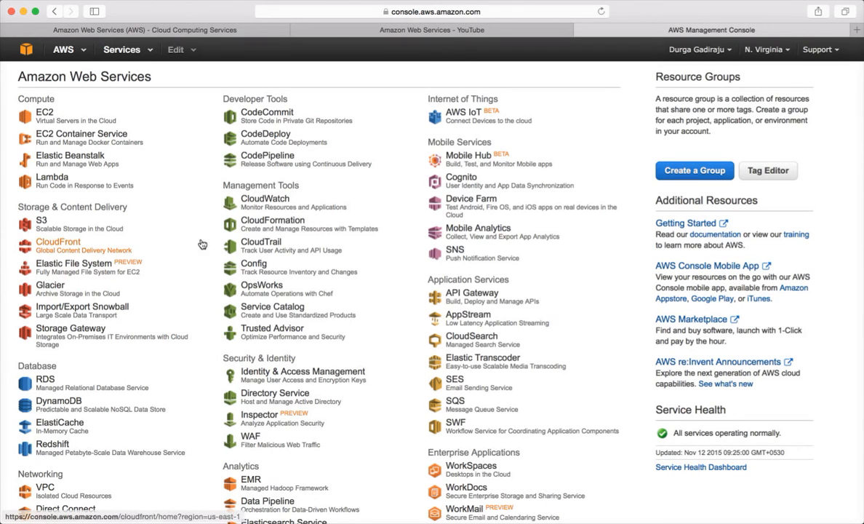
{"action": "mouse_move", "coordinate": [273, 224]}
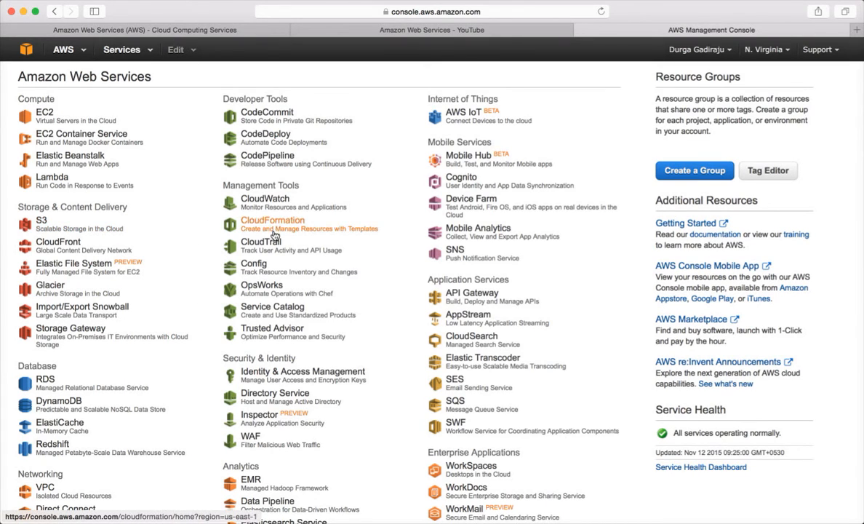
{"action": "mouse_move", "coordinate": [174, 119]}
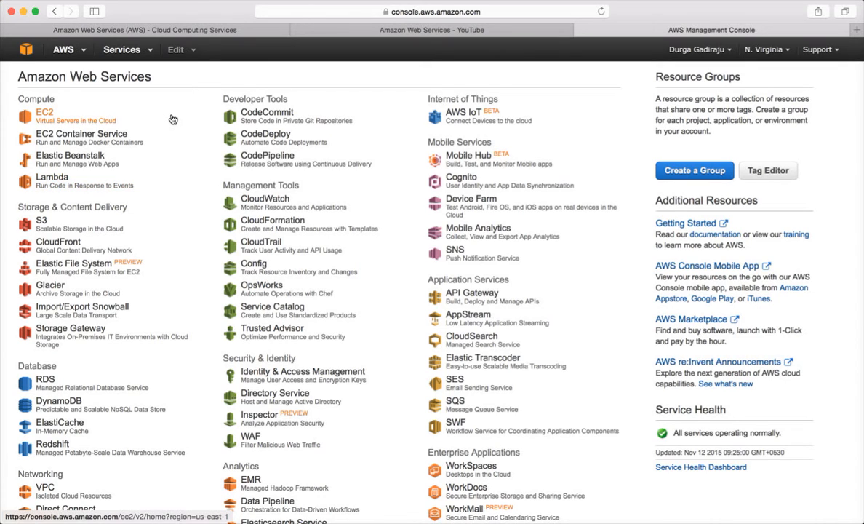
{"action": "mouse_move", "coordinate": [192, 136]}
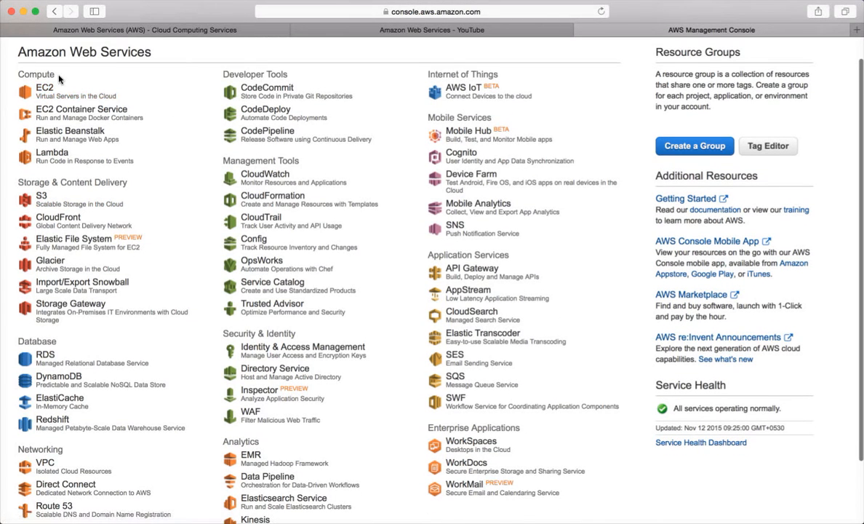
{"action": "mouse_move", "coordinate": [62, 84]}
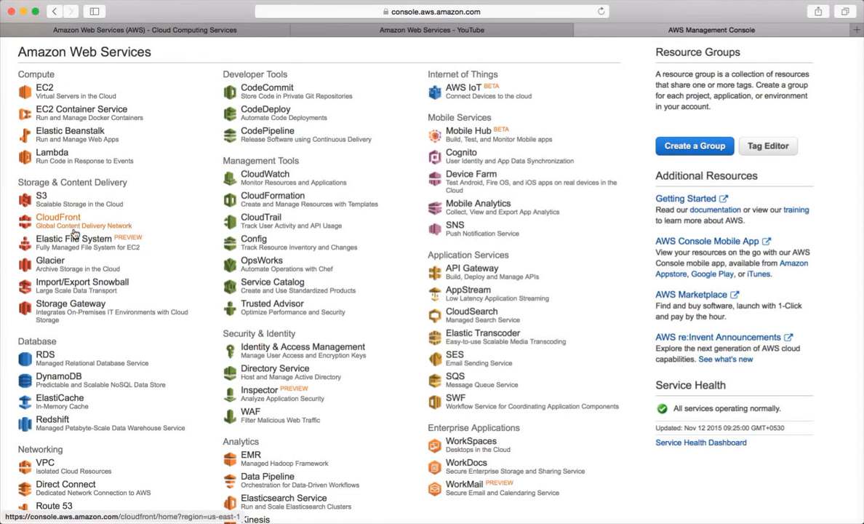
{"action": "mouse_move", "coordinate": [78, 221]}
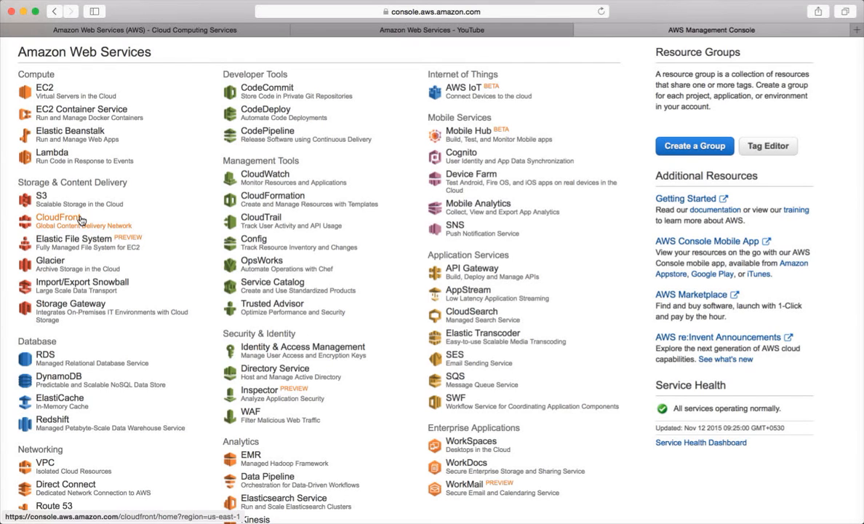
{"action": "mouse_move", "coordinate": [60, 347]}
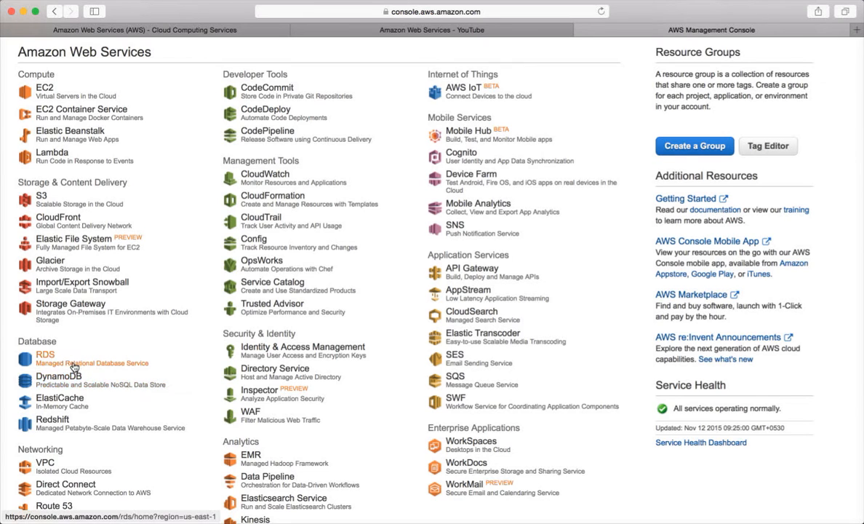
{"action": "mouse_move", "coordinate": [66, 348]}
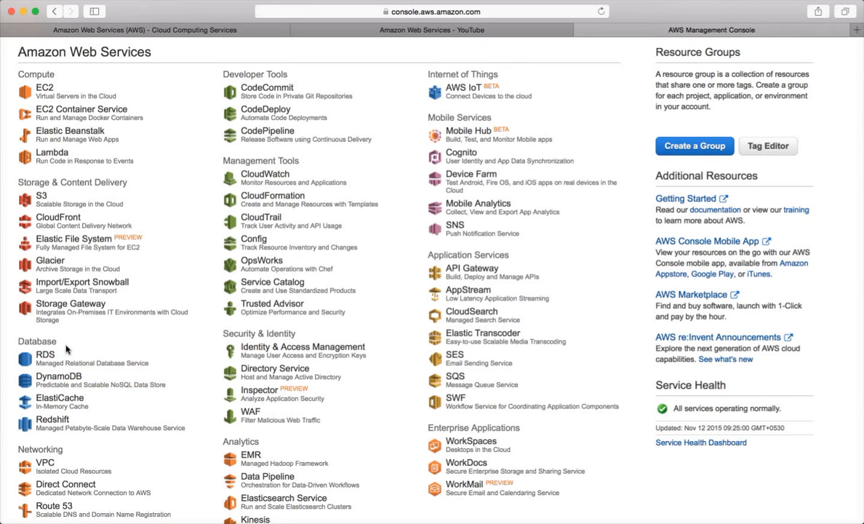
{"action": "scroll", "scroll_direction": "down", "scroll_amount": 3}
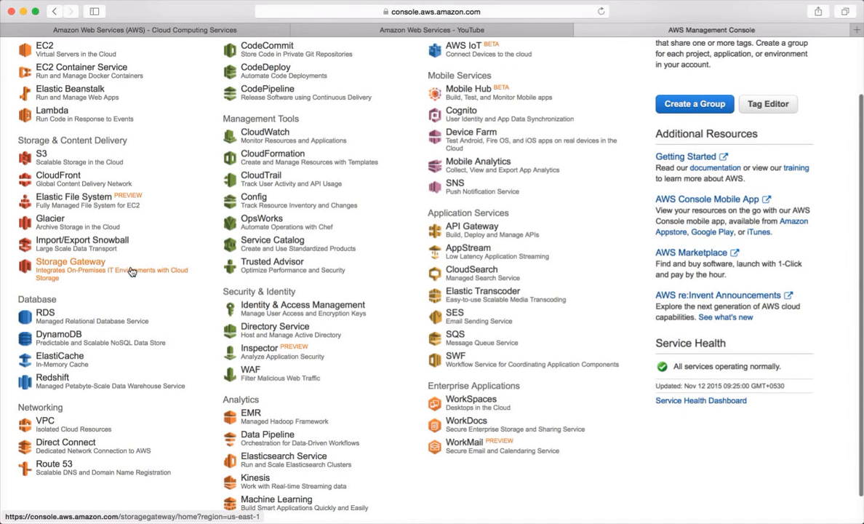
{"action": "mouse_move", "coordinate": [104, 143]}
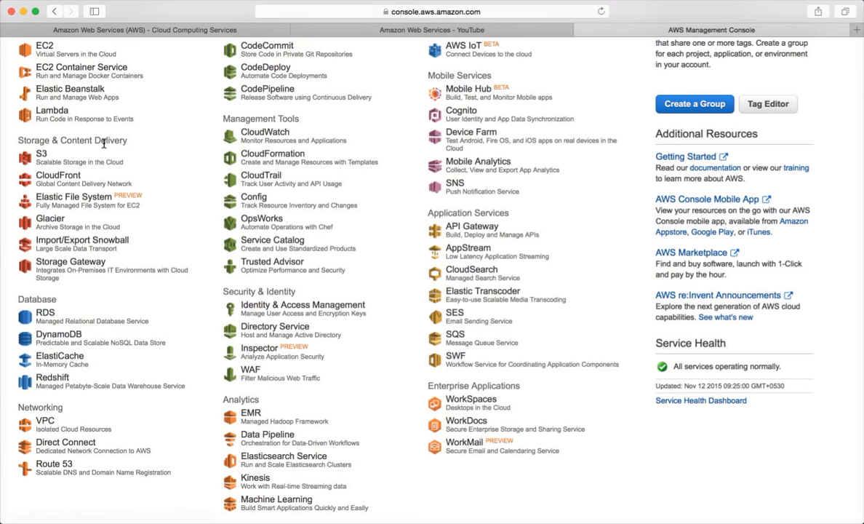
{"action": "scroll", "scroll_direction": "up", "scroll_amount": 3}
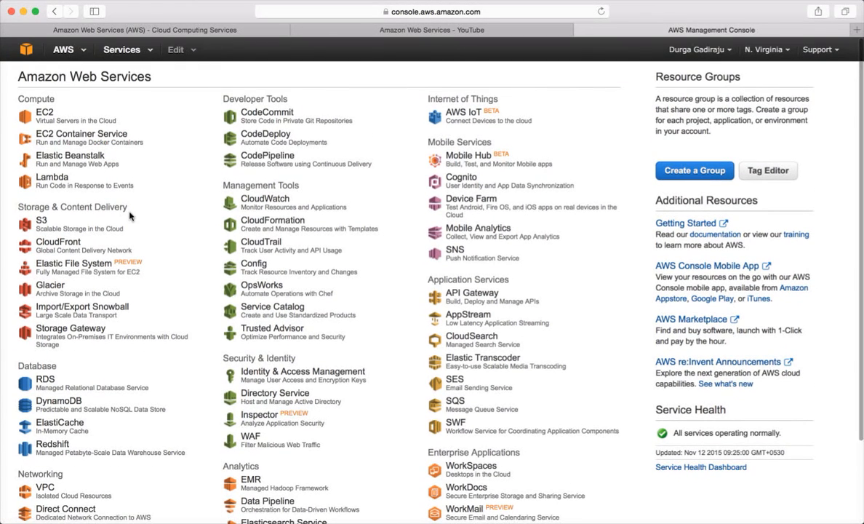
Scroll the console services catalogue down to its end
{"action": "scroll", "scroll_direction": "down", "scroll_amount": 3}
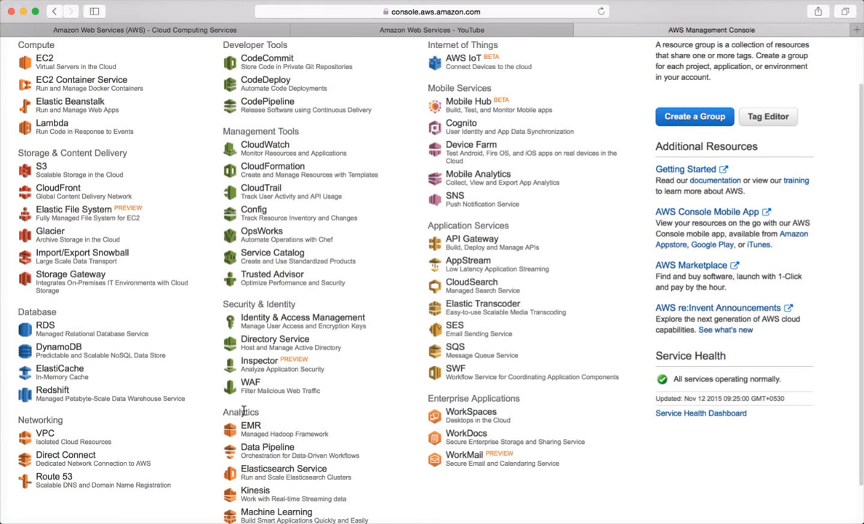
{"action": "scroll", "scroll_direction": "down", "scroll_amount": 3}
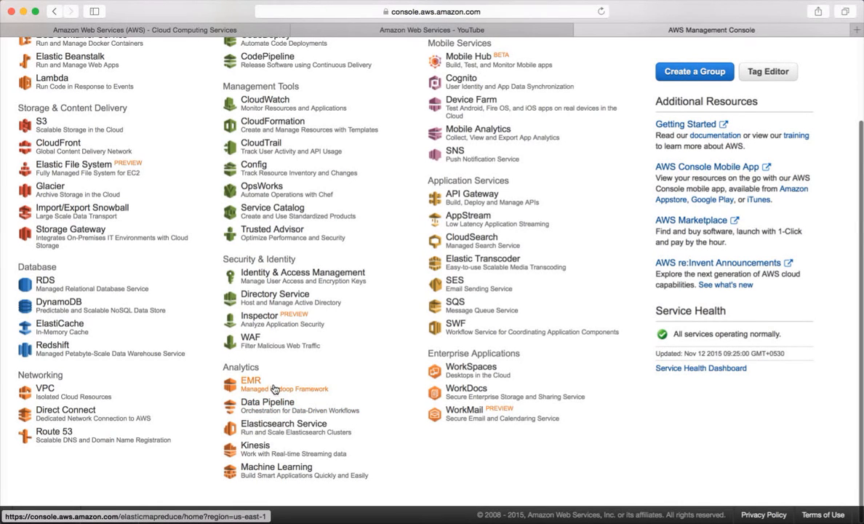
{"action": "mouse_move", "coordinate": [326, 397]}
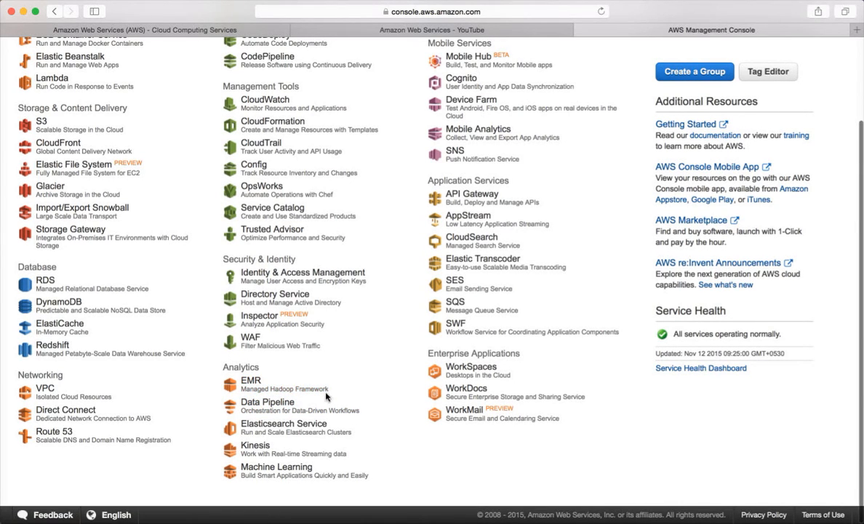
{"action": "mouse_move", "coordinate": [250, 384]}
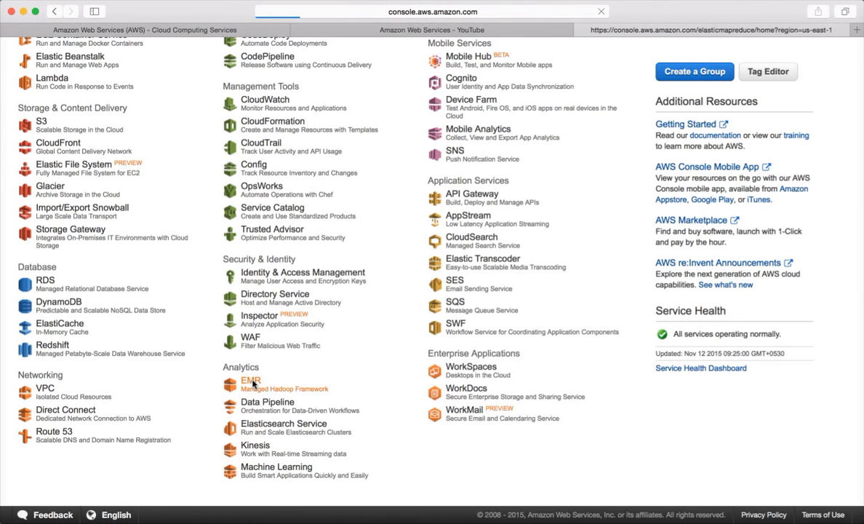
Open EMR to reach the Elastic MapReduce welcome page showing no clusters
{"action": "left_click", "coordinate": [249, 379]}
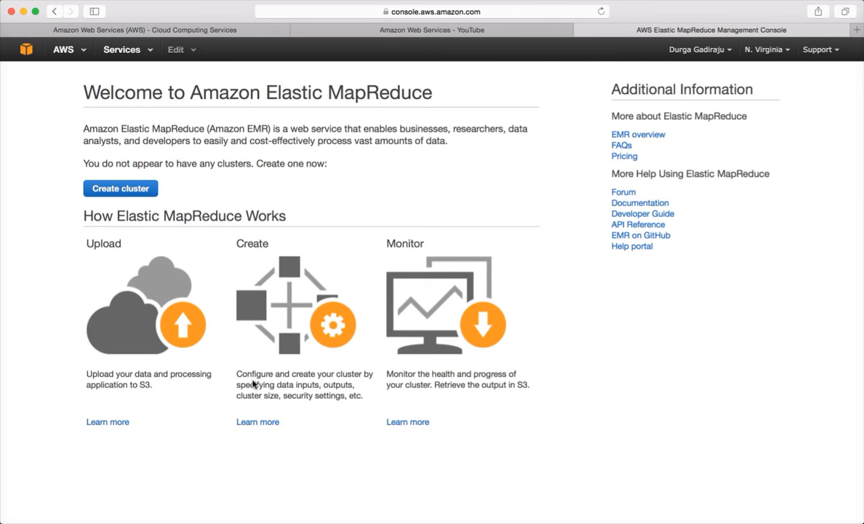
{"action": "mouse_move", "coordinate": [153, 271]}
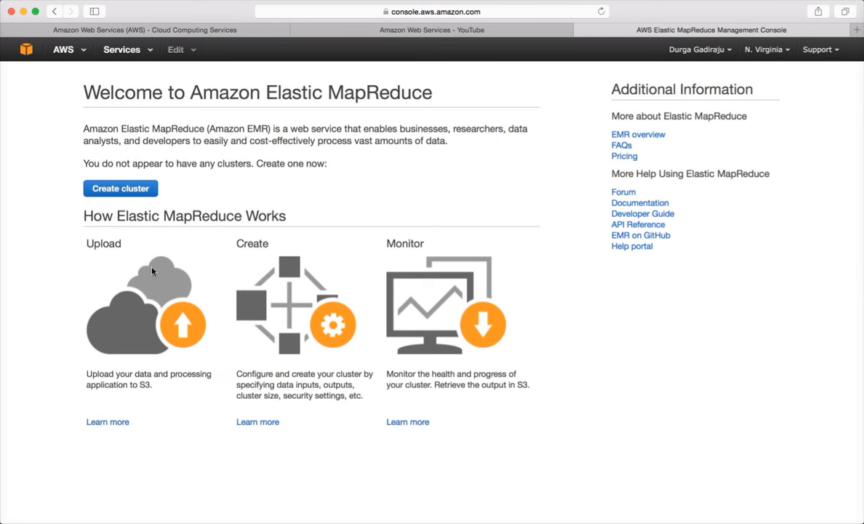
{"action": "mouse_move", "coordinate": [386, 413]}
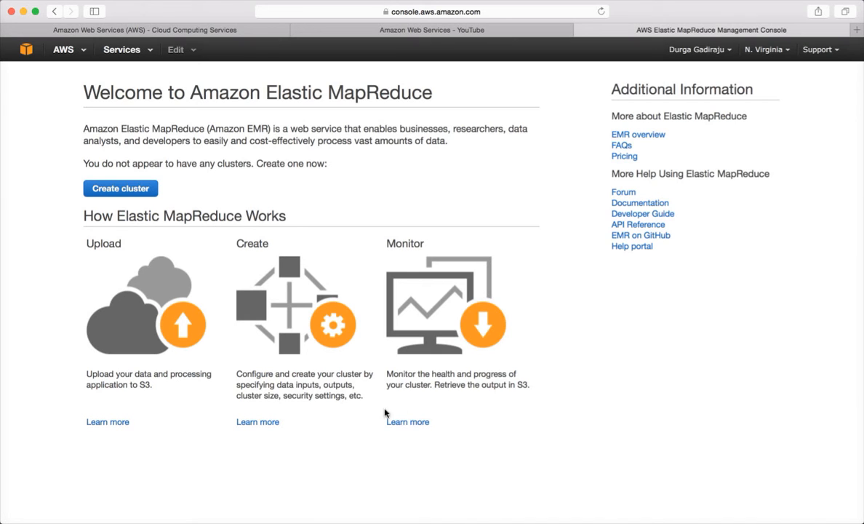
{"action": "mouse_move", "coordinate": [216, 373]}
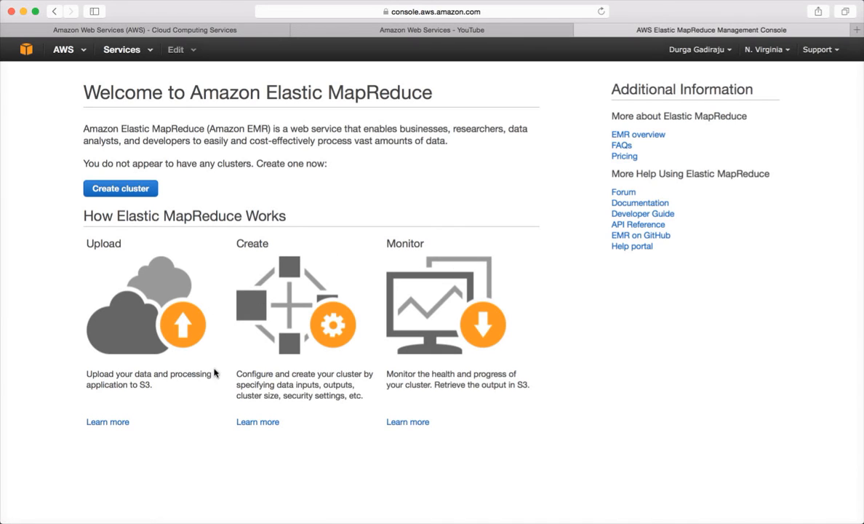
{"action": "mouse_move", "coordinate": [305, 245]}
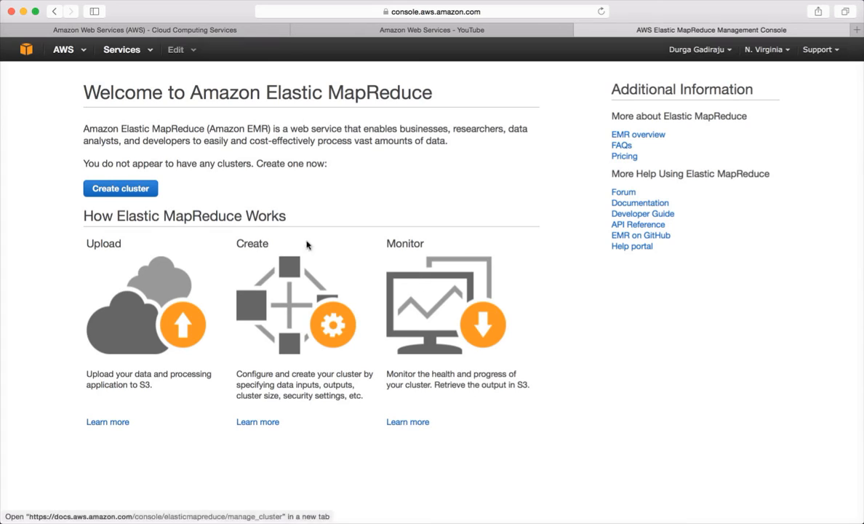
{"action": "mouse_move", "coordinate": [319, 333]}
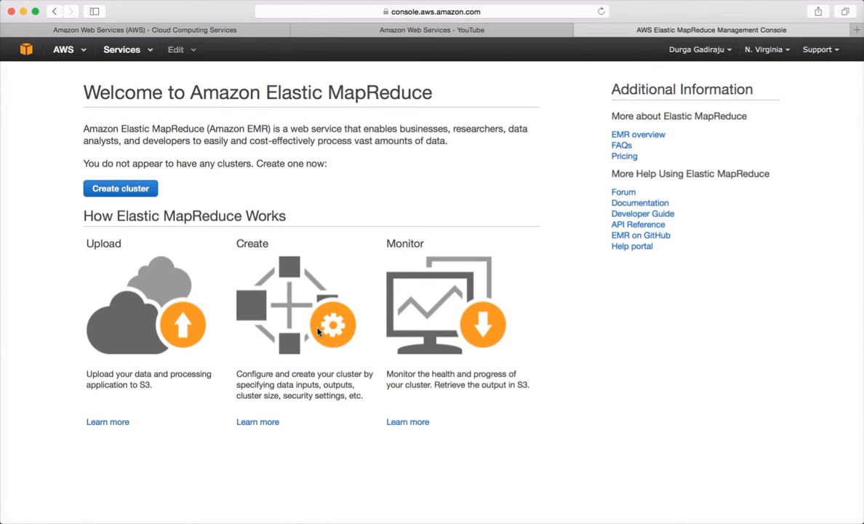